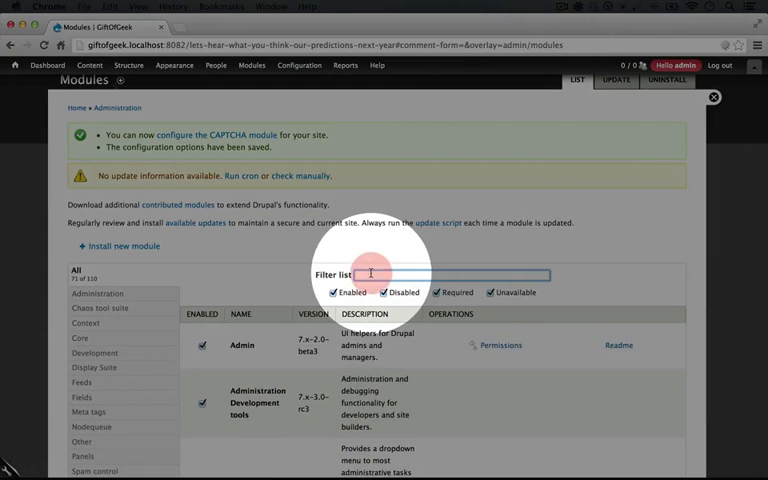
- Filter the modules list by 'cap' and open the CAPTCHA module's configuration page
type("captch")
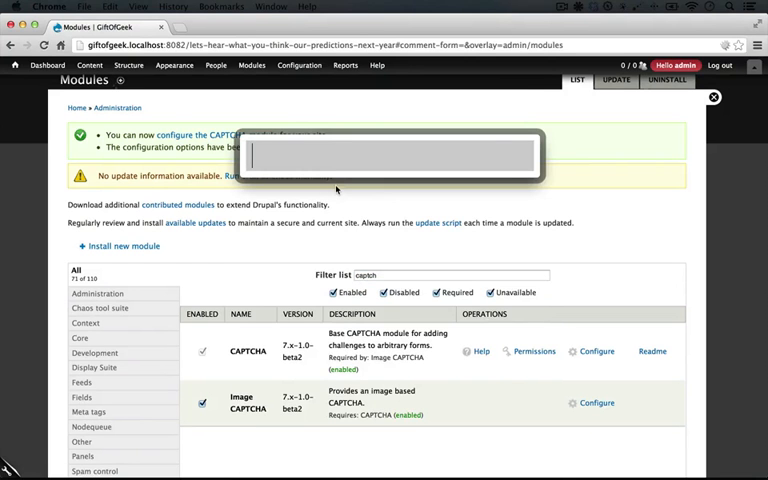
type("cap")
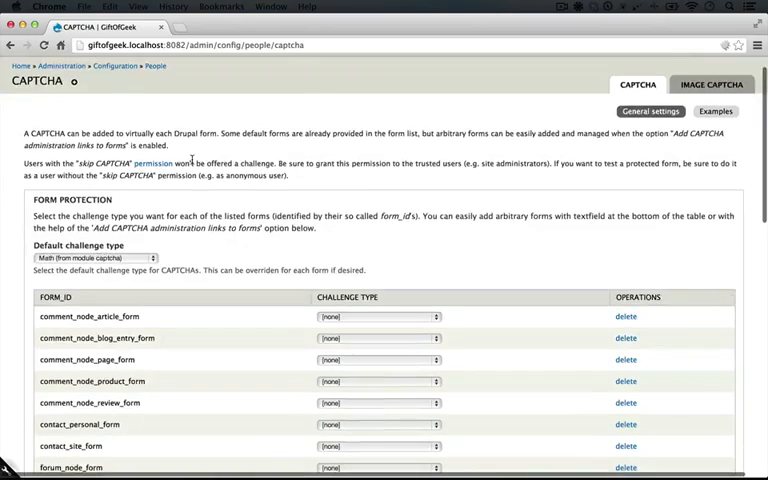
- Change the default challenge type from Math to 'Image (from module image_captcha)'
scroll("down", 3)
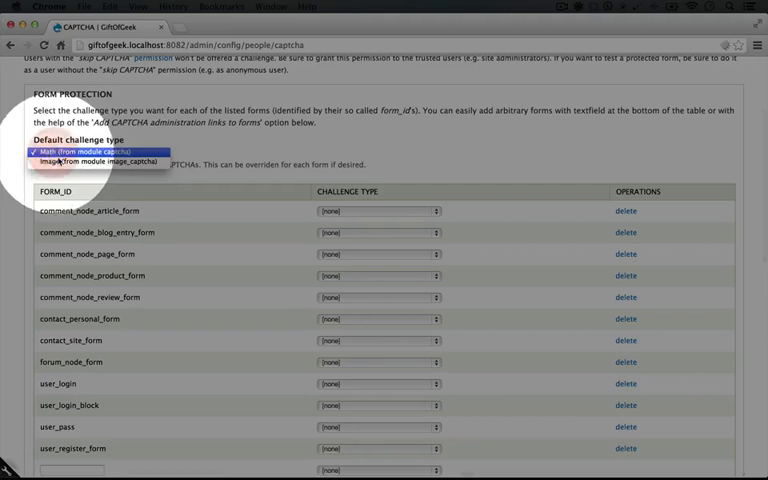
left_click(95, 152)
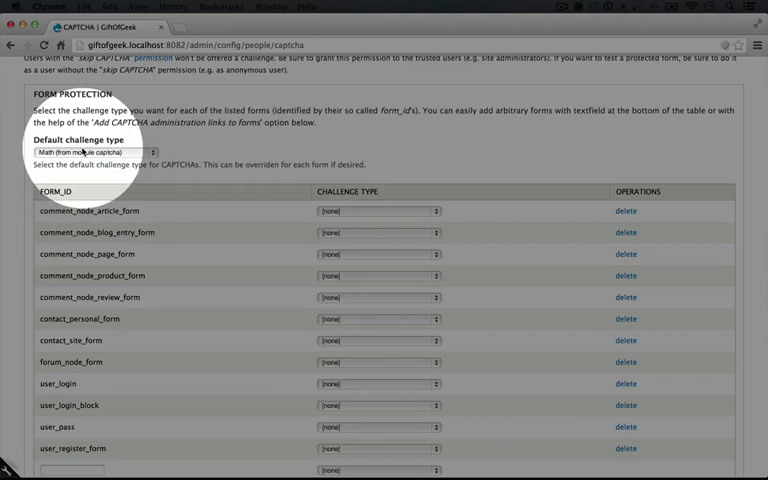
left_click(378, 211)
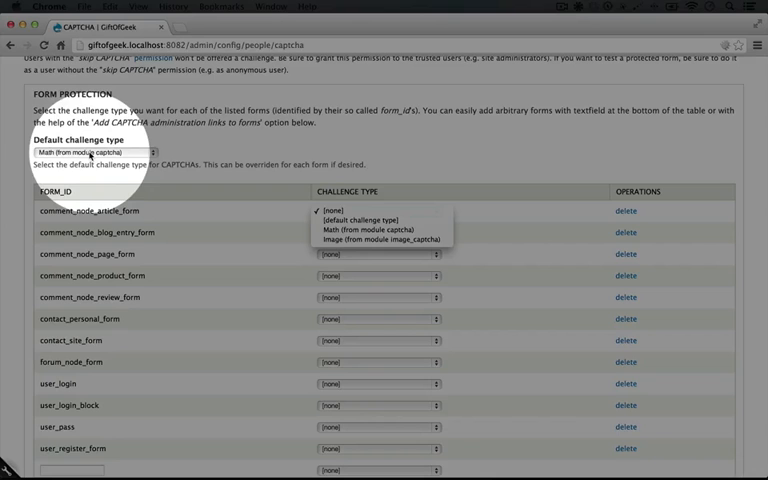
left_click(95, 152)
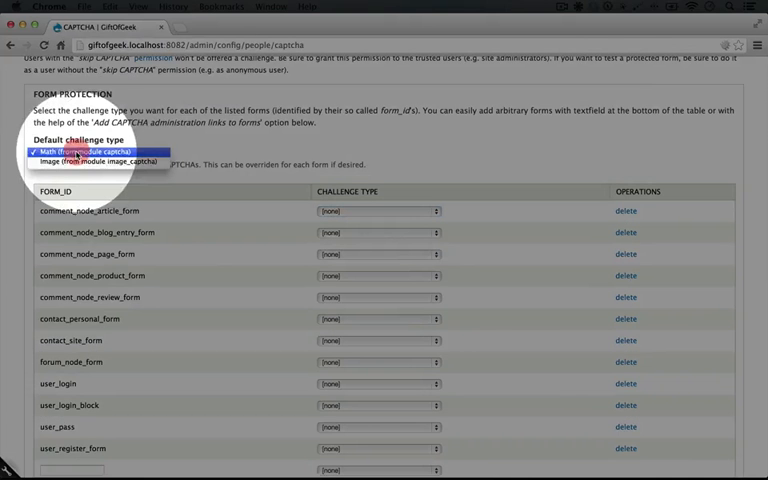
left_click(85, 160)
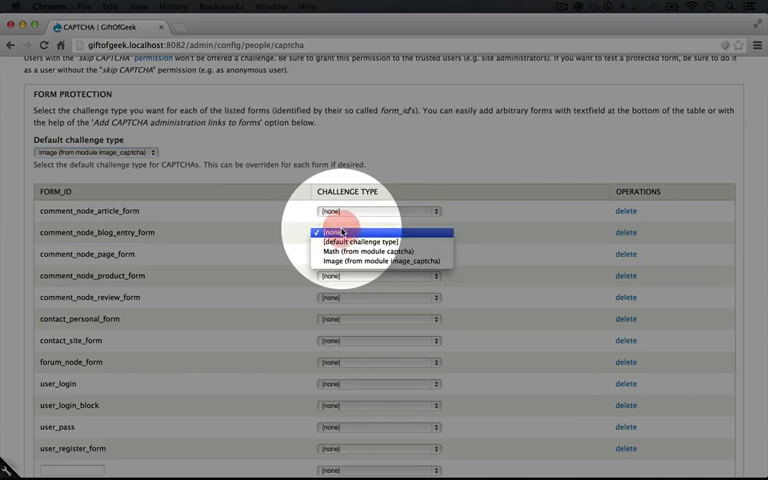
- Give comment_node_blog_entry_form and user_register_form the default challenge type
left_click(371, 240)
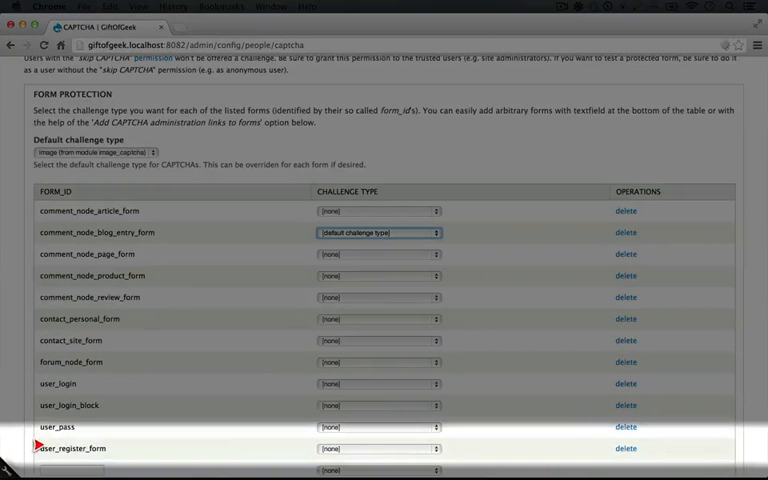
left_click(378, 448)
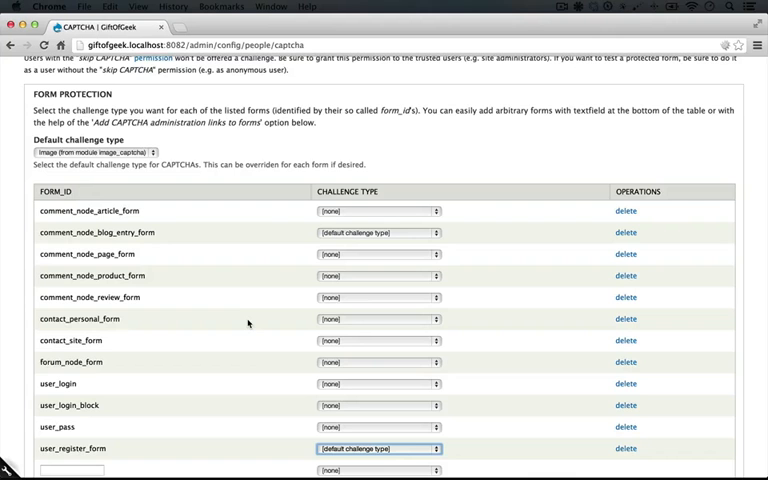
scroll("down", 3)
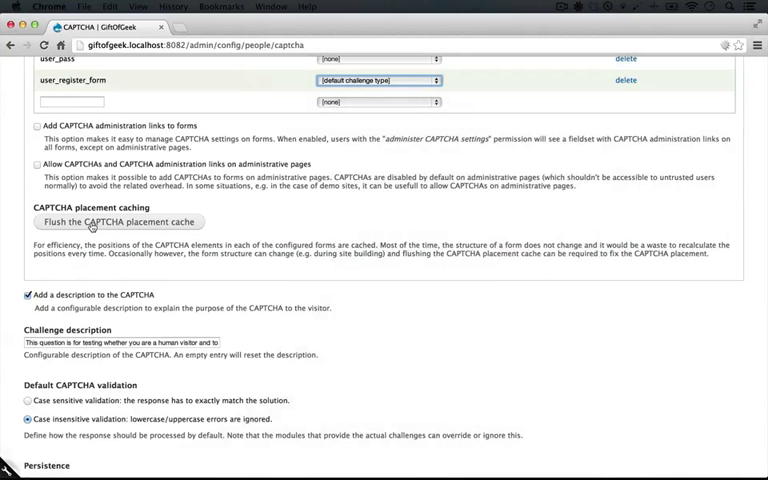
left_click(118, 221)
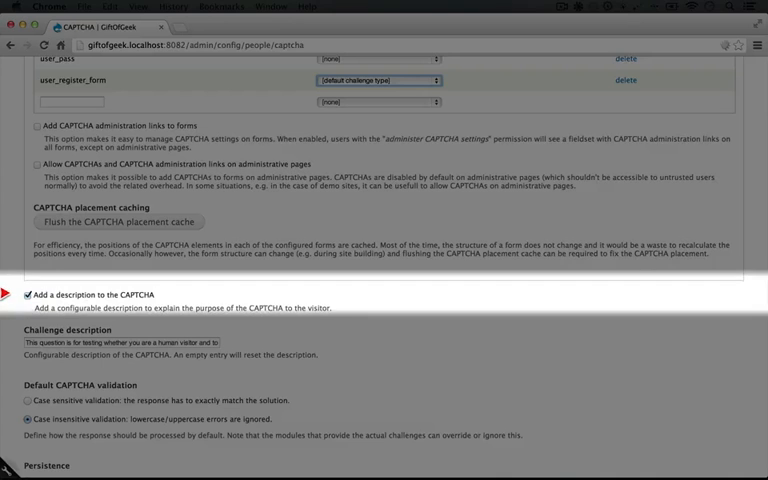
- Scroll to the bottom and save the CAPTCHA configuration
scroll("down", 3)
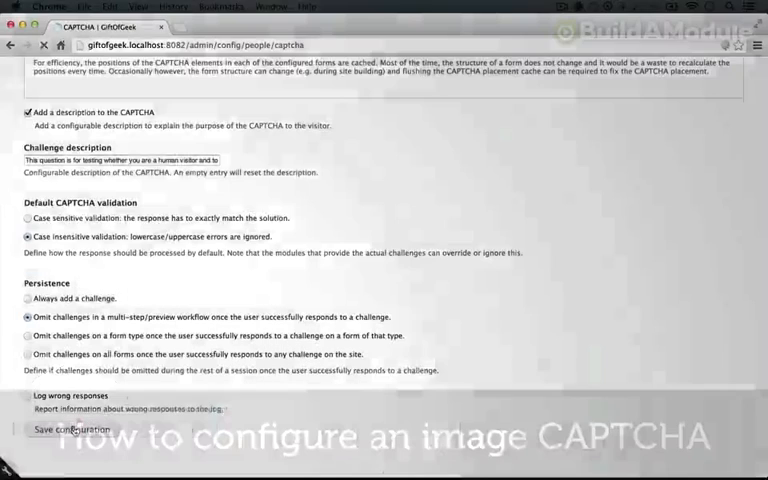
left_click(57, 428)
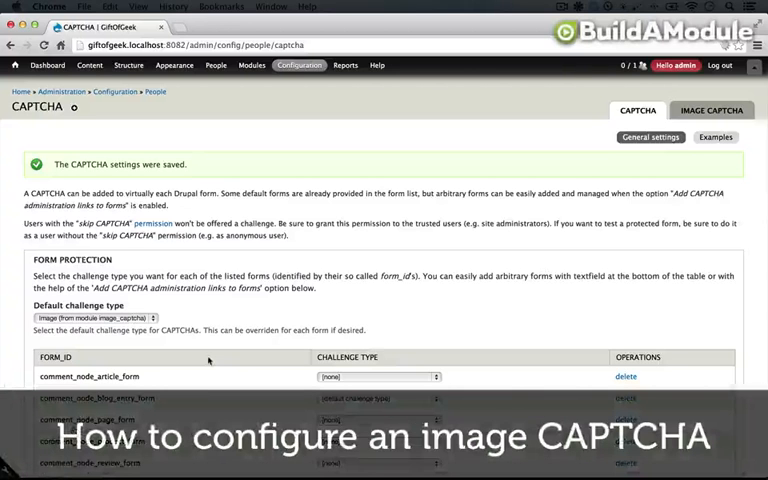